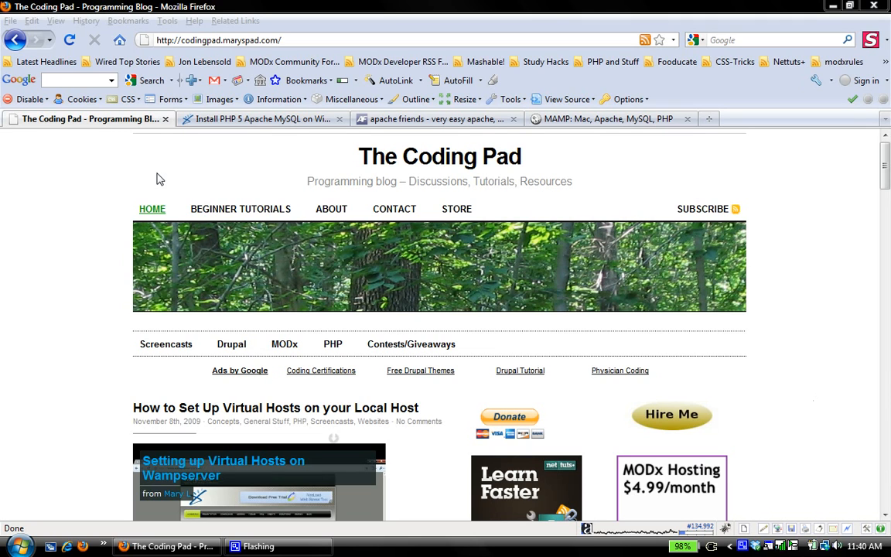
mouse_move(173, 141)
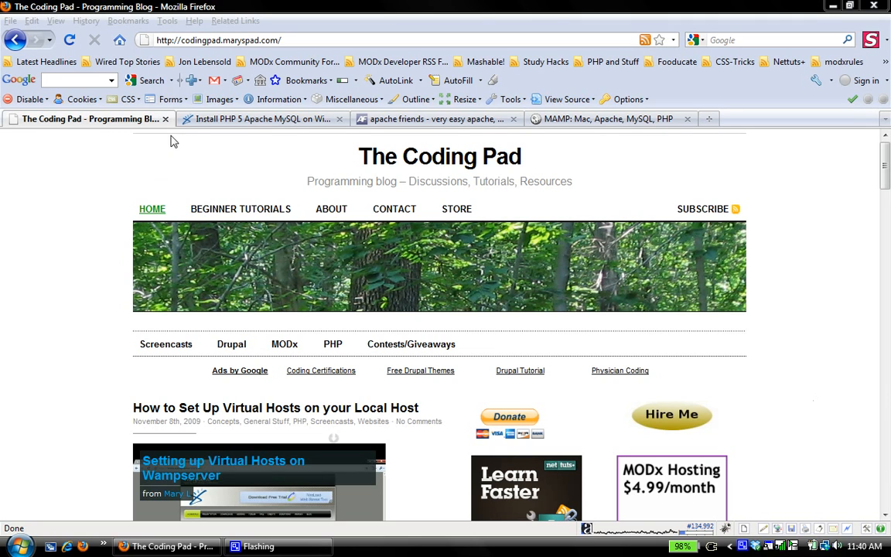
Compare the WampServer homepage against the Apache Friends XAMPP beta versions page.
click(263, 119)
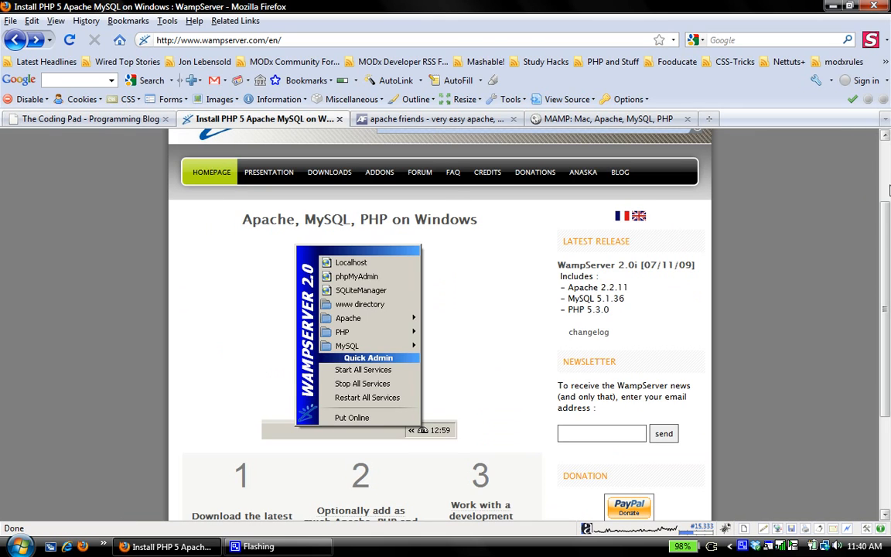
scroll(down, 3)
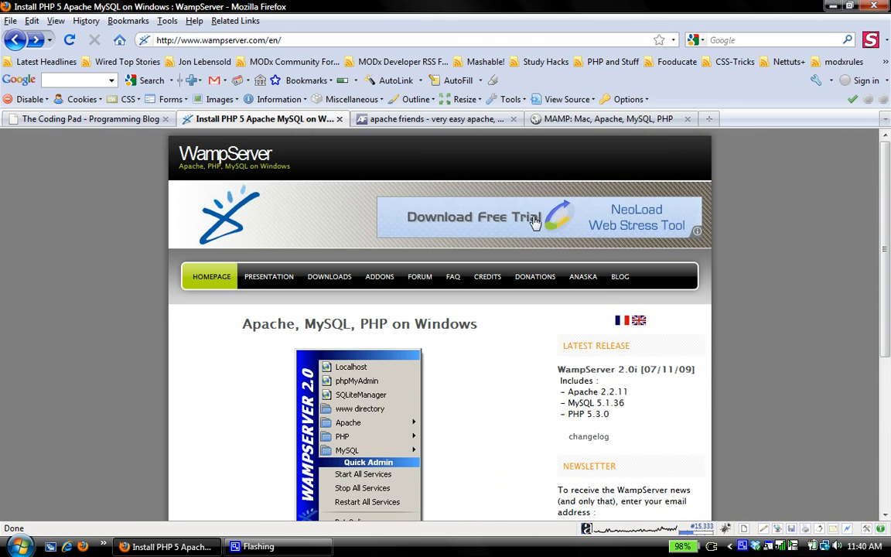
mouse_move(267, 167)
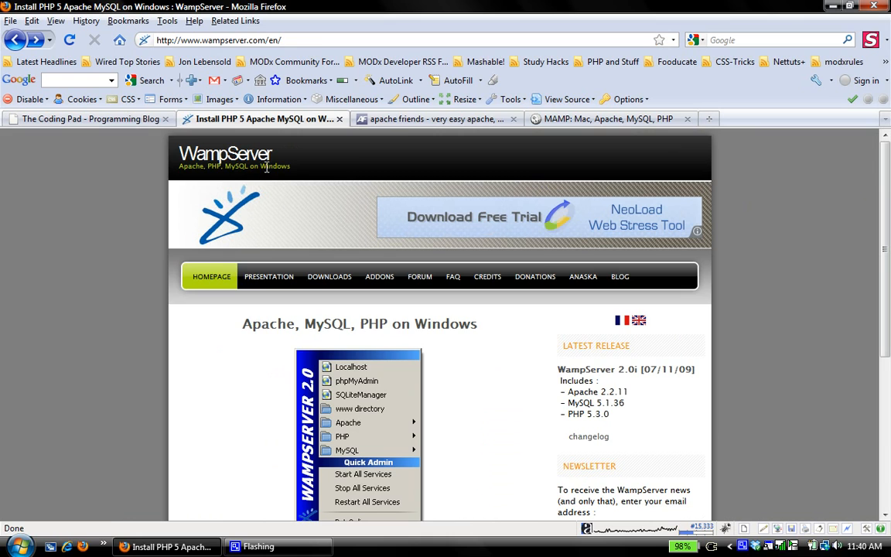
click(433, 118)
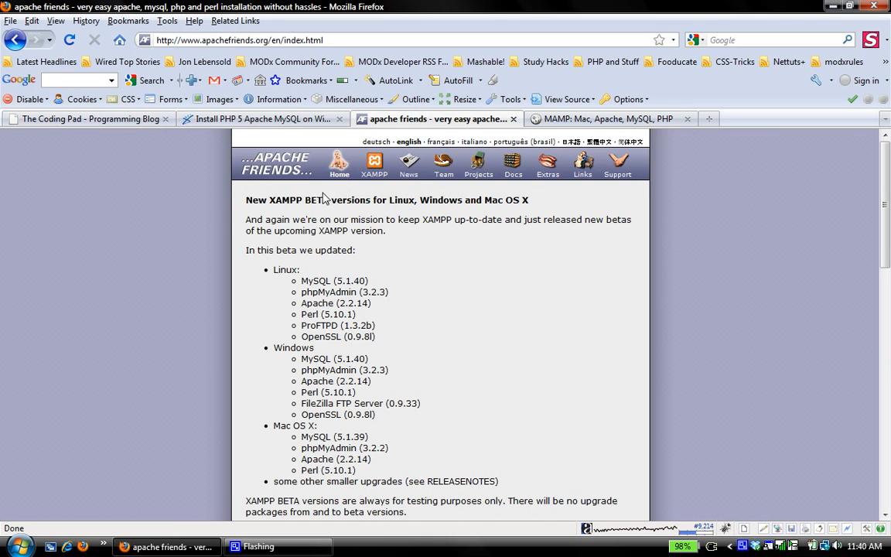
mouse_move(186, 249)
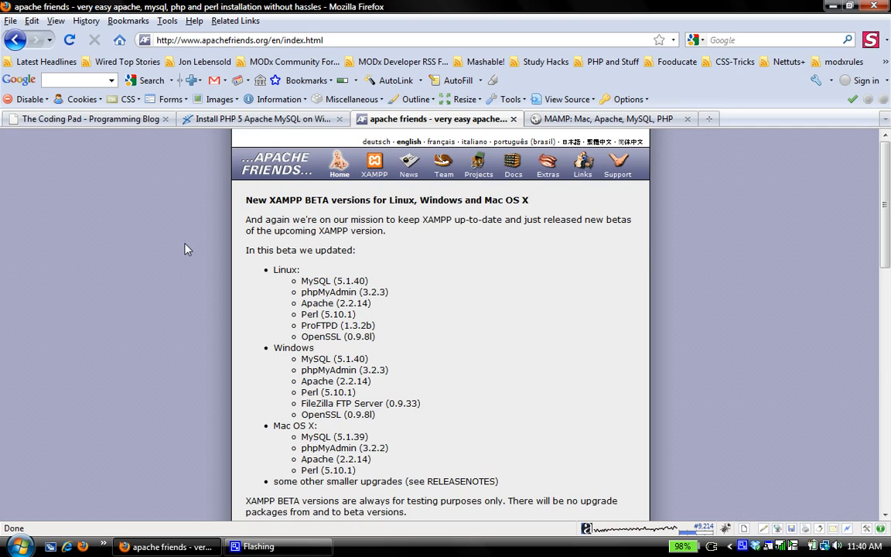
mouse_move(190, 252)
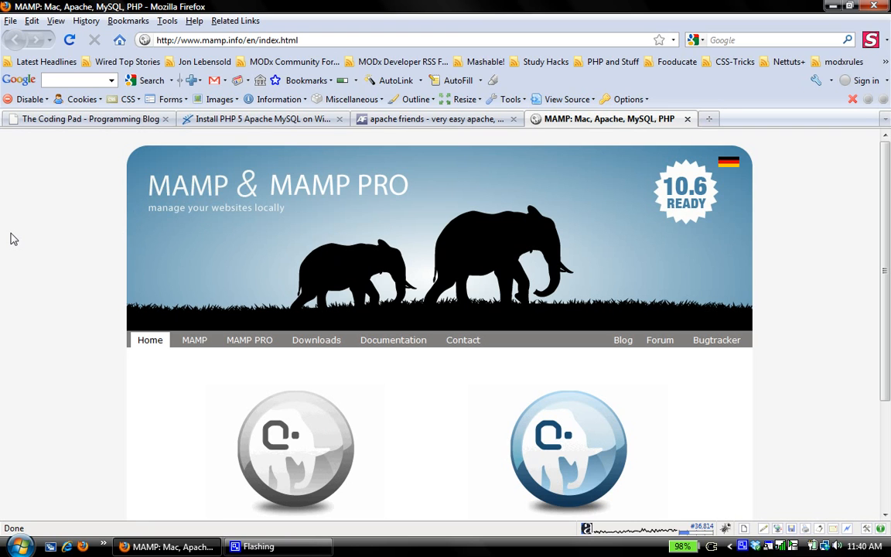
mouse_move(102, 150)
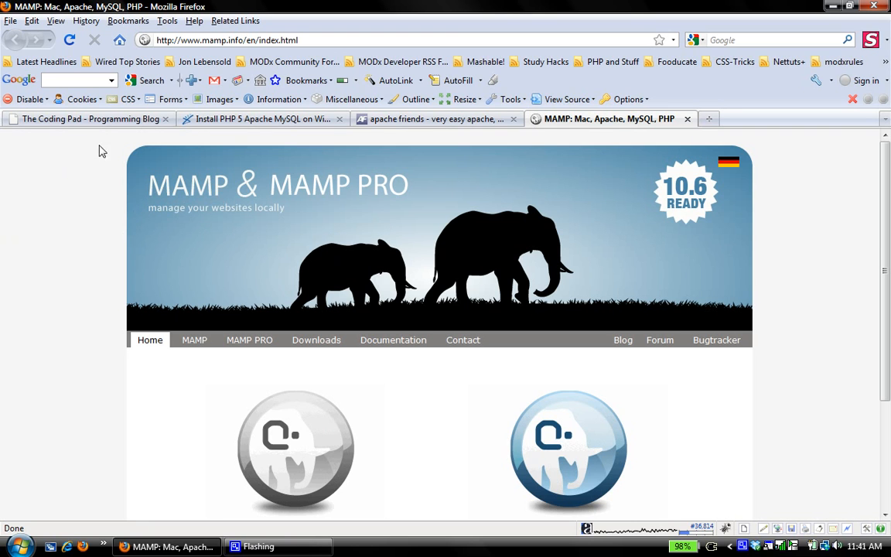
Read the WampServer homepage's Latest Release box, then go to its Downloads page.
click(263, 118)
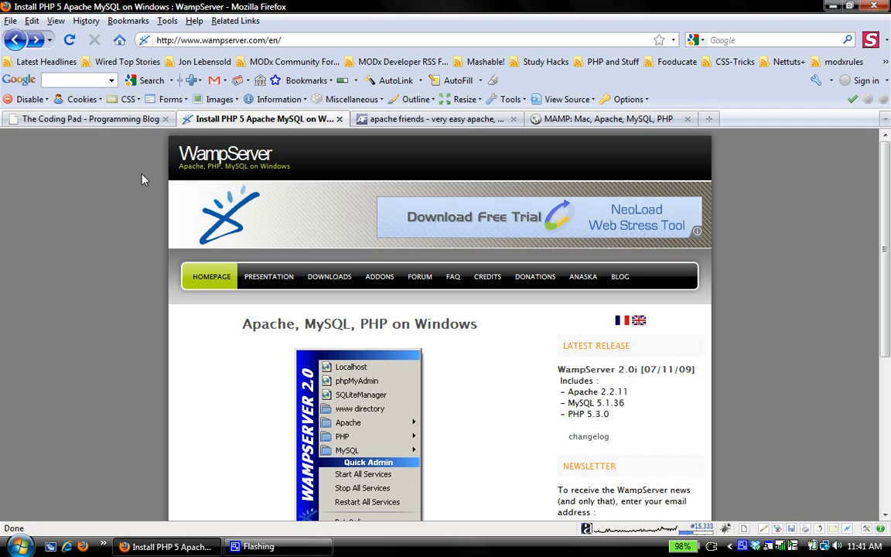
mouse_move(465, 210)
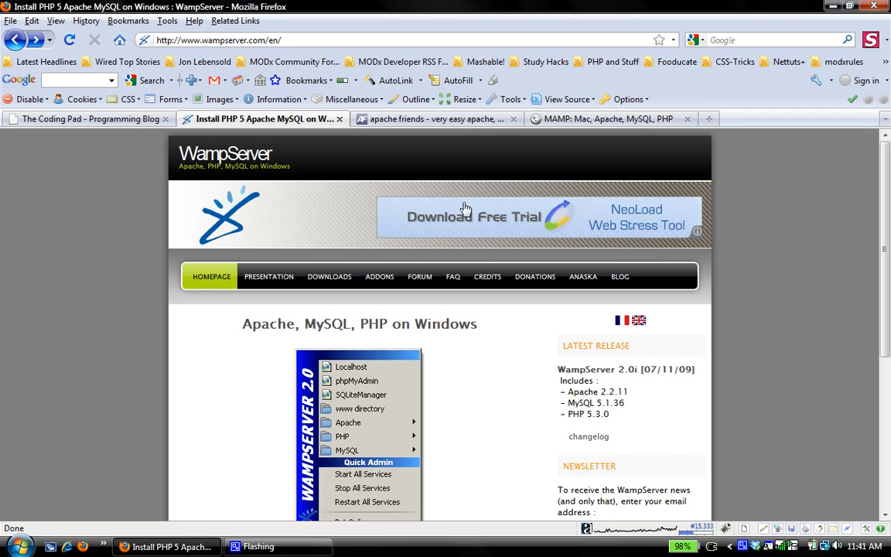
scroll(down, 3)
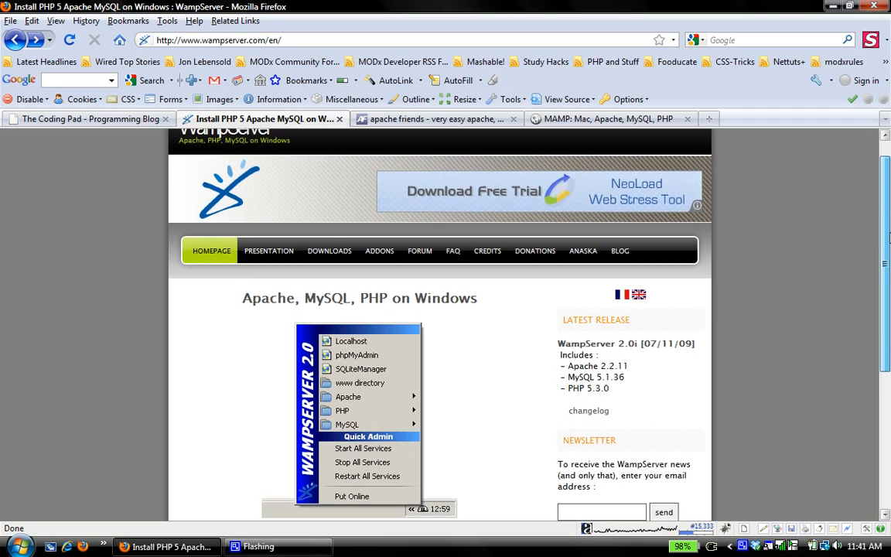
scroll(down, 3)
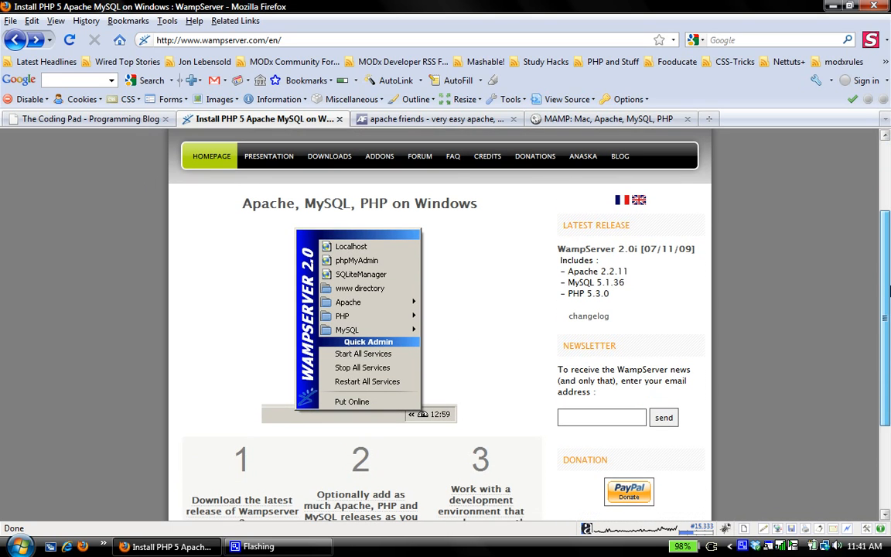
mouse_move(838, 237)
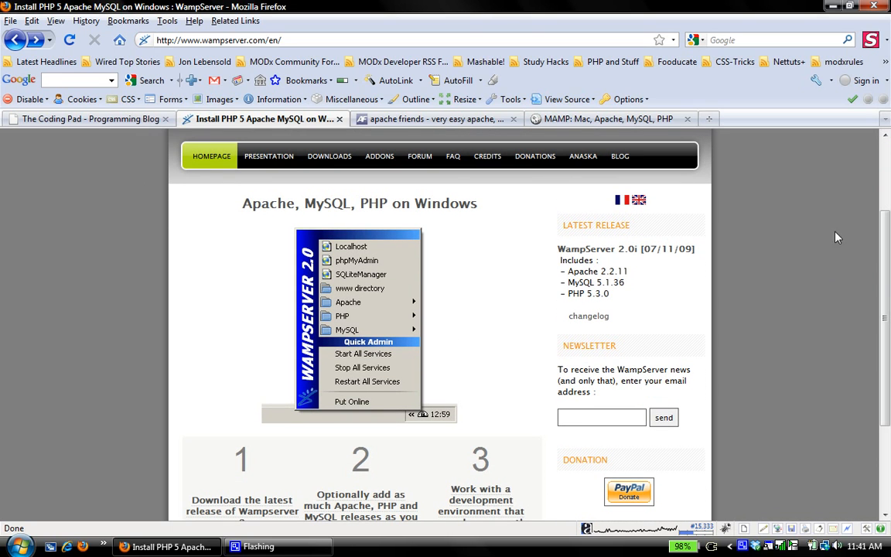
scroll(down, 3)
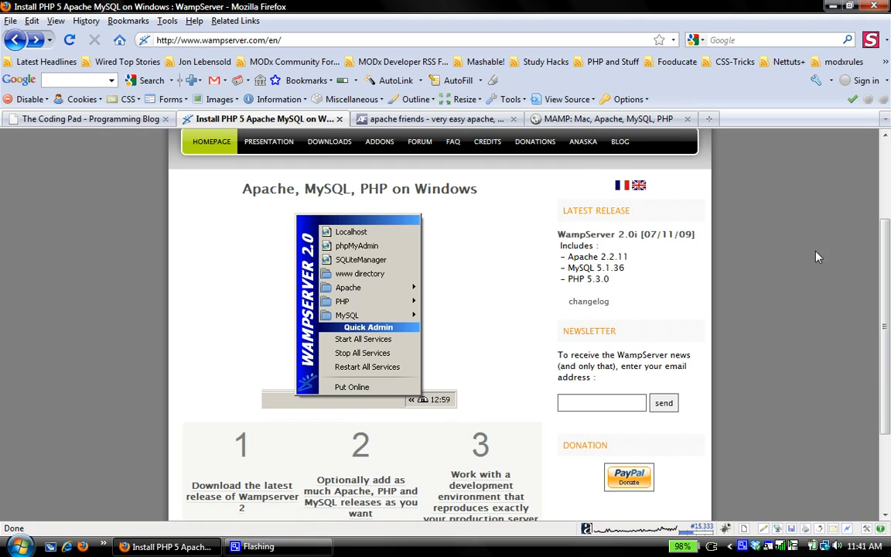
mouse_move(486, 186)
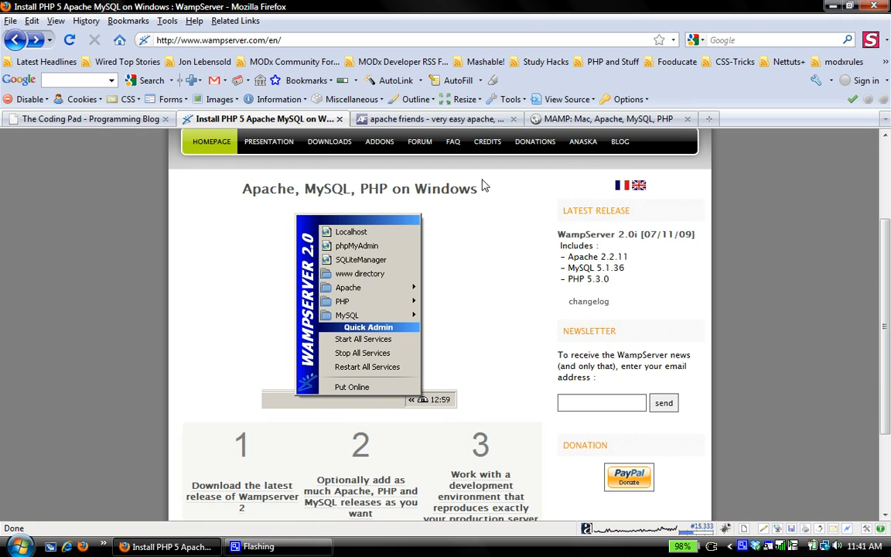
click(328, 141)
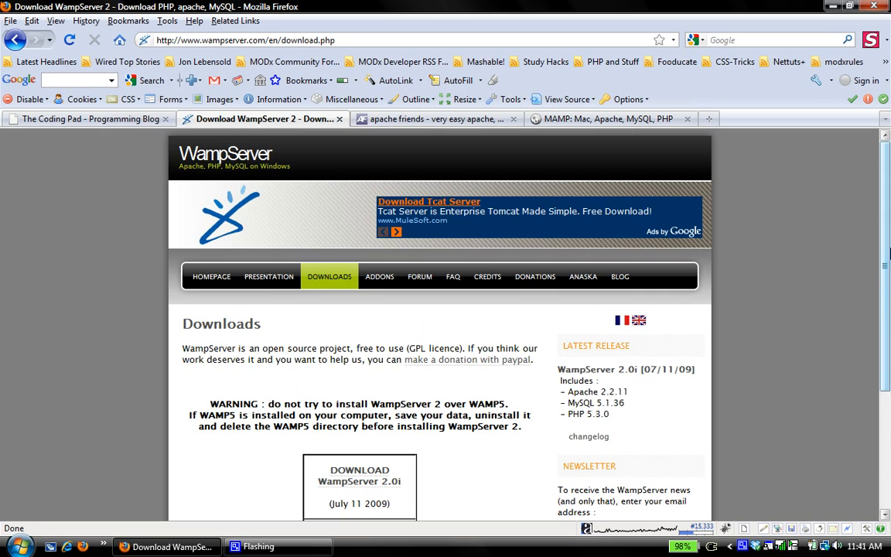
Follow the DOWNLOAD WampServer 2.0i link to start the SourceForge download.
scroll(down, 3)
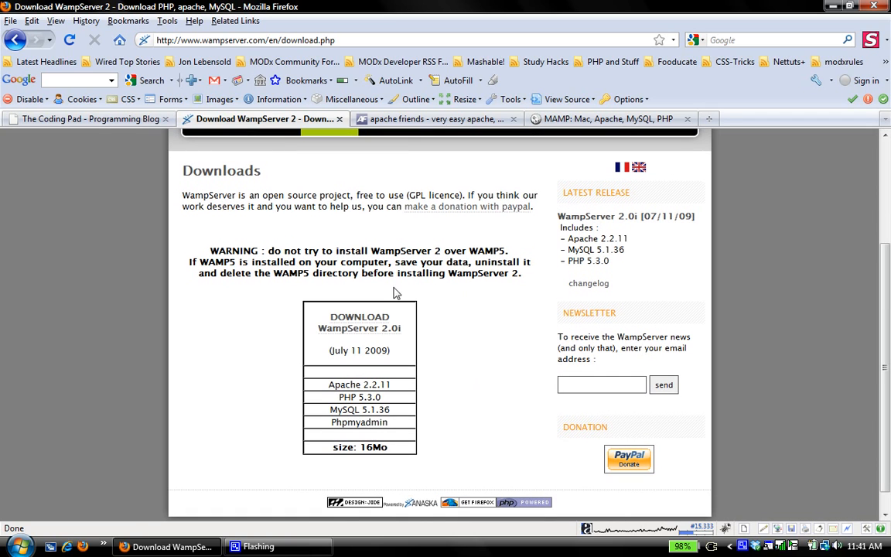
click(358, 322)
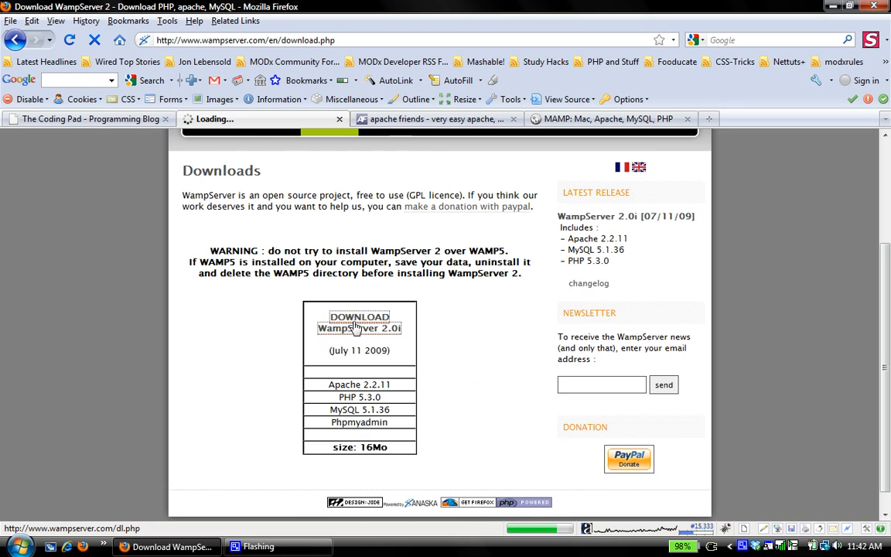
click(359, 322)
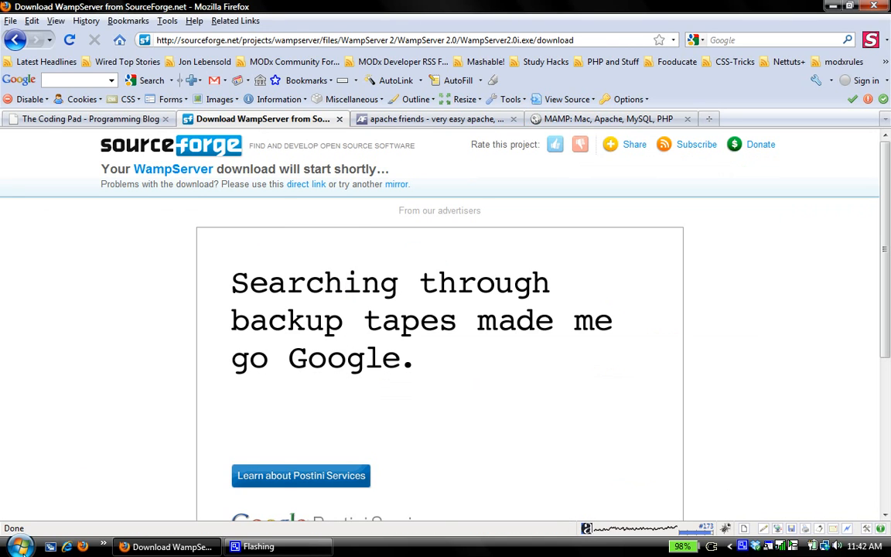
click(11, 546)
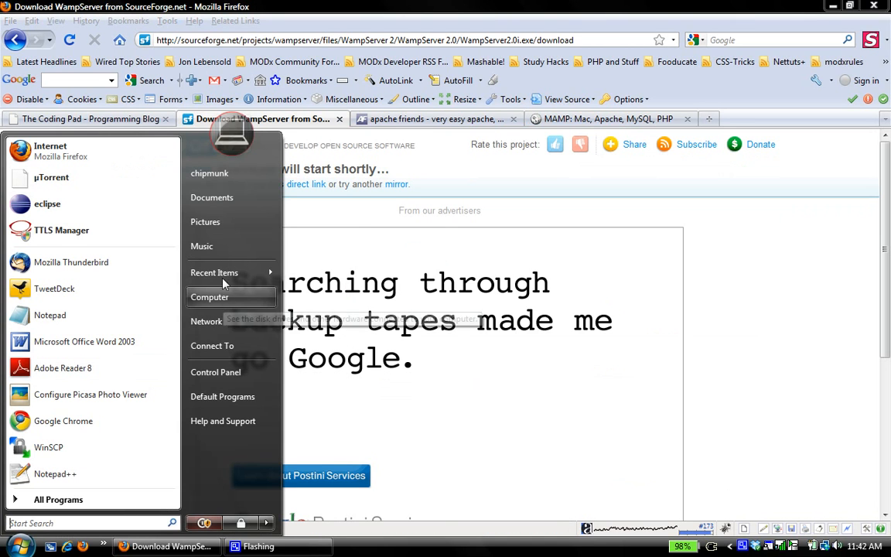
Run the WampServer2.0i installer from the Downloads folder.
click(208, 297)
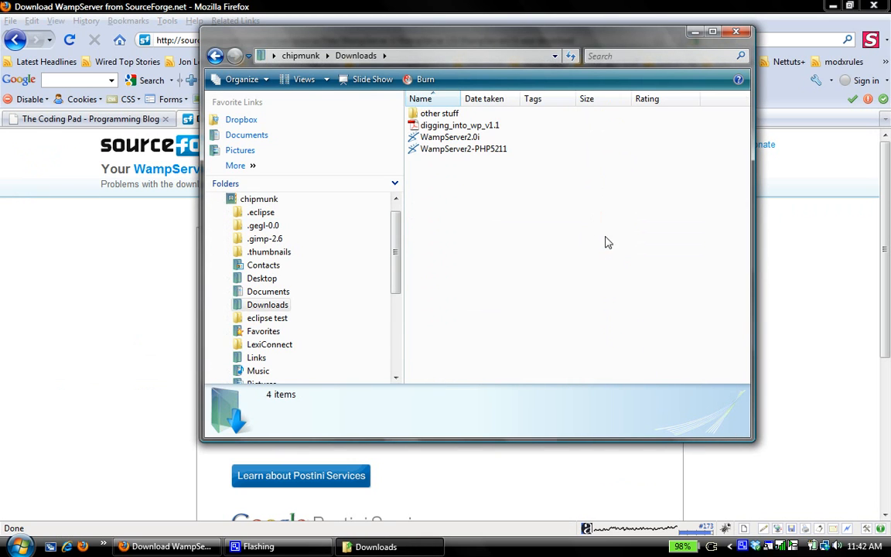
click(449, 137)
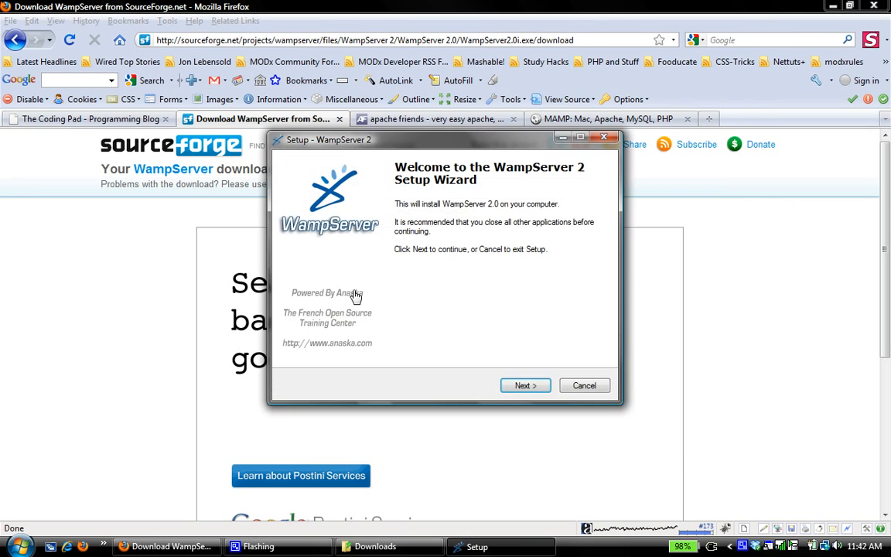
Accept the license, install to c:\wamp with a desktop icon, and begin installation.
click(525, 385)
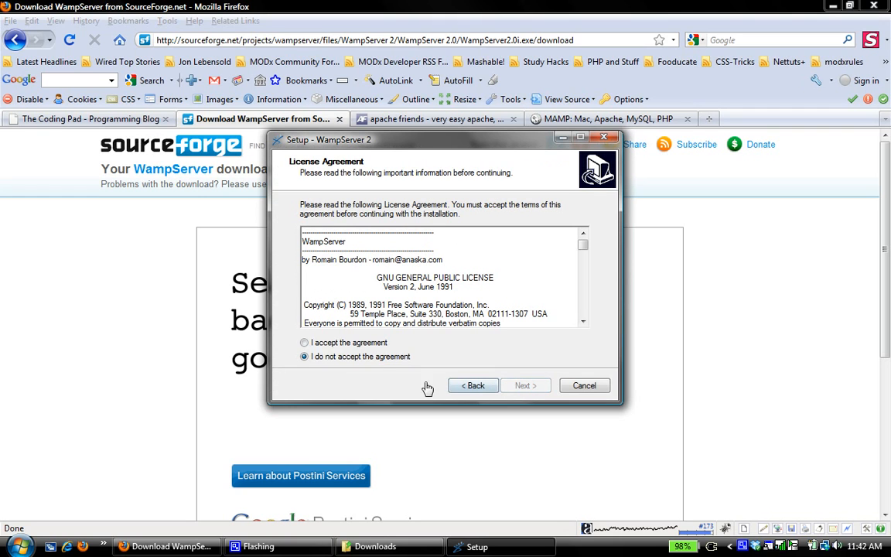
click(525, 386)
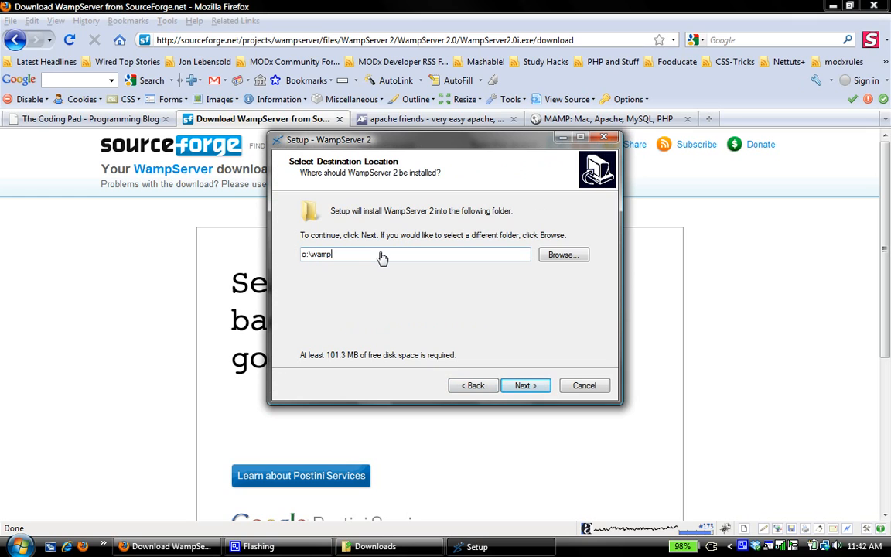
mouse_move(511, 380)
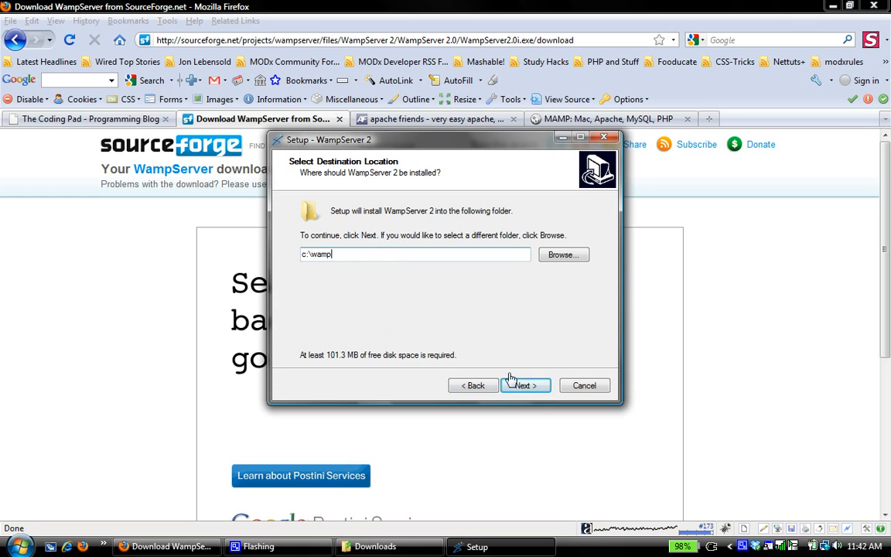
click(524, 385)
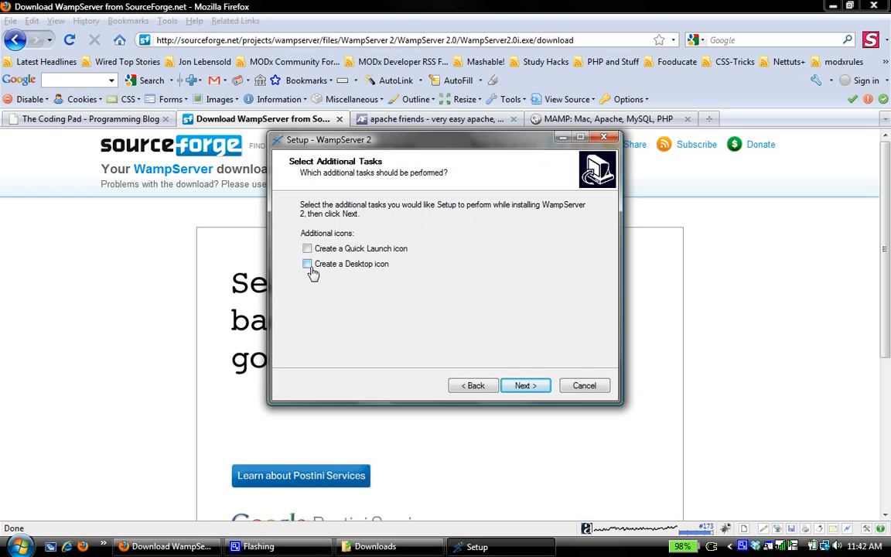
click(525, 385)
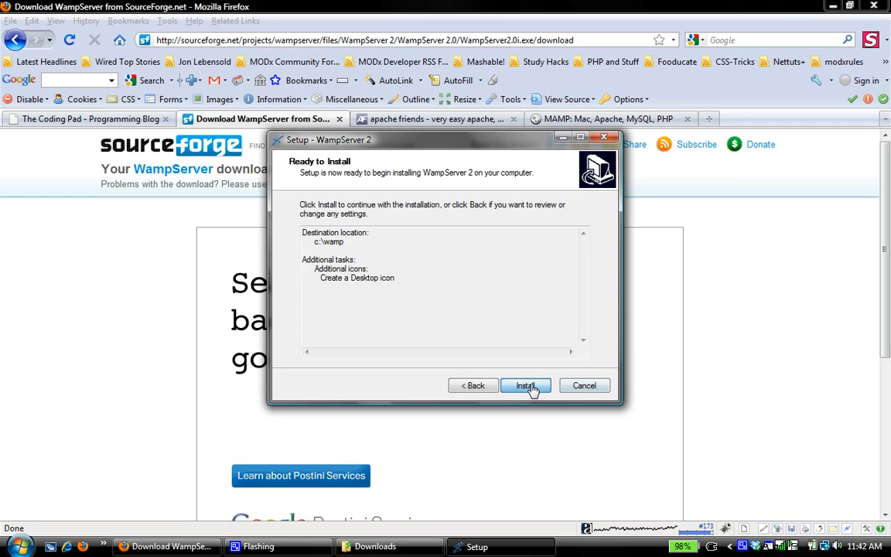
click(525, 385)
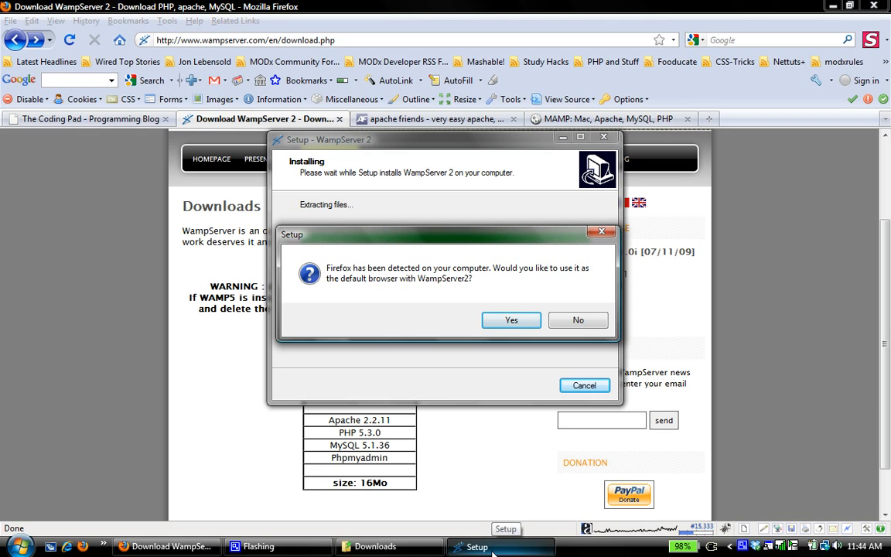
mouse_move(493, 341)
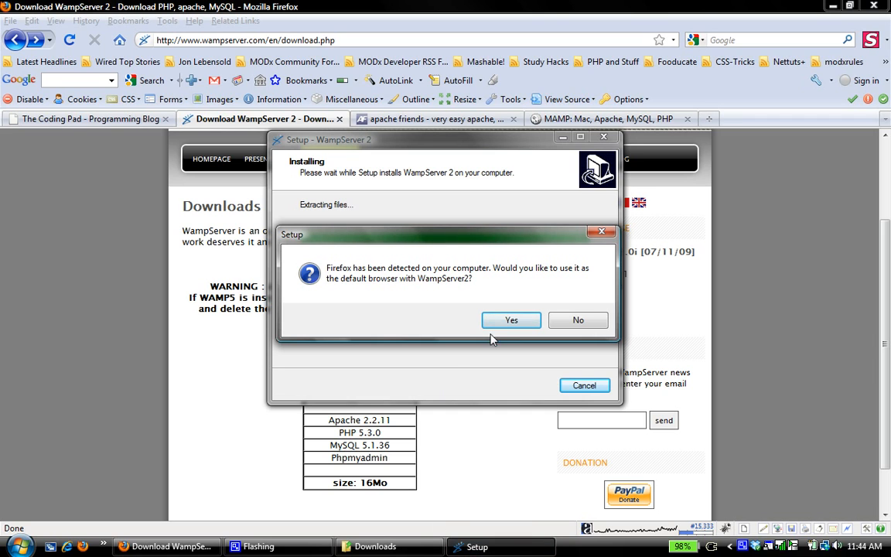
Set Firefox as default browser, keep default mail settings, and finish with WampServer launched.
click(510, 320)
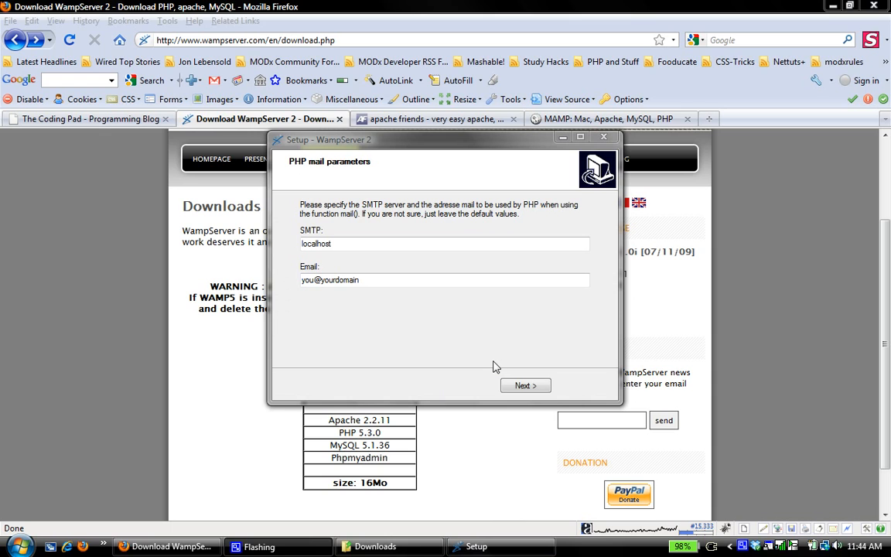
mouse_move(542, 369)
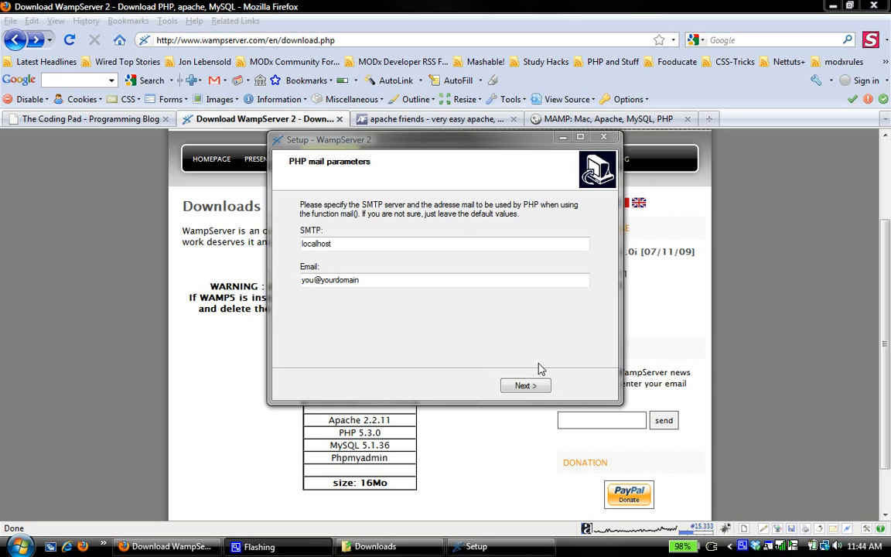
click(525, 385)
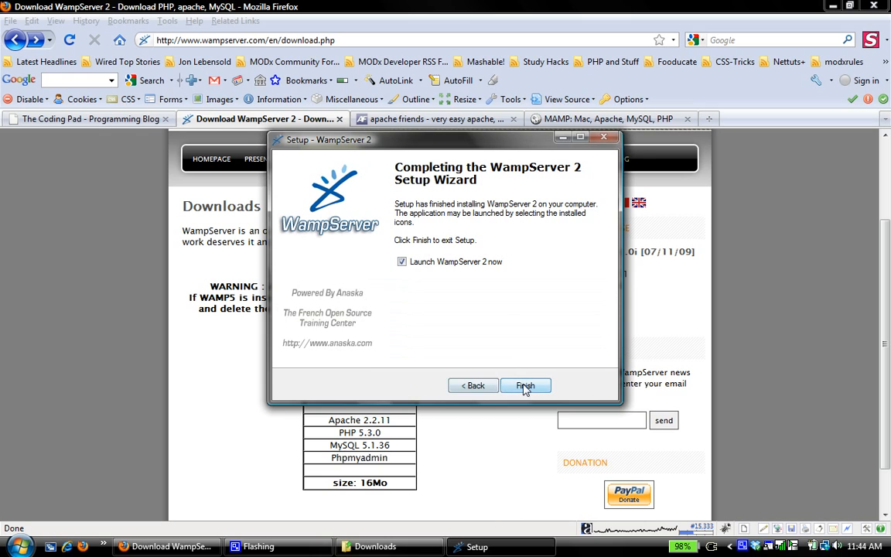
click(525, 386)
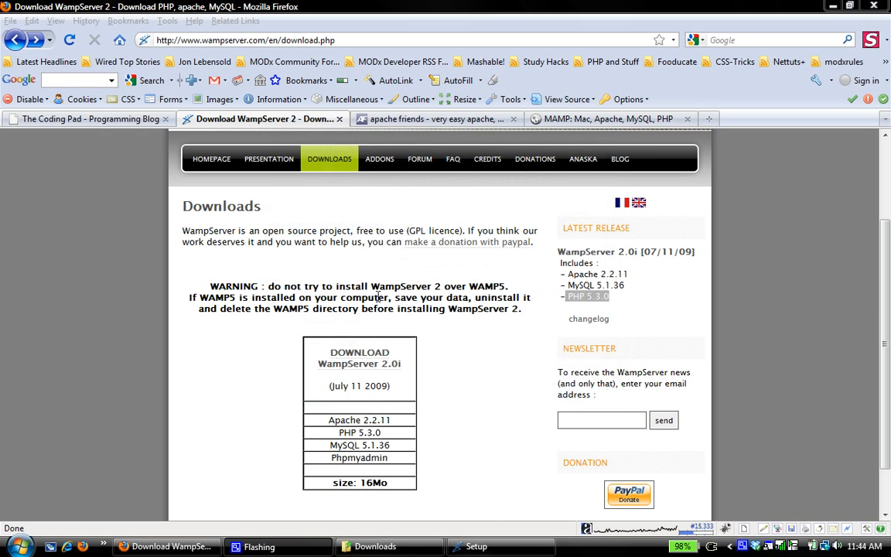
mouse_move(808, 420)
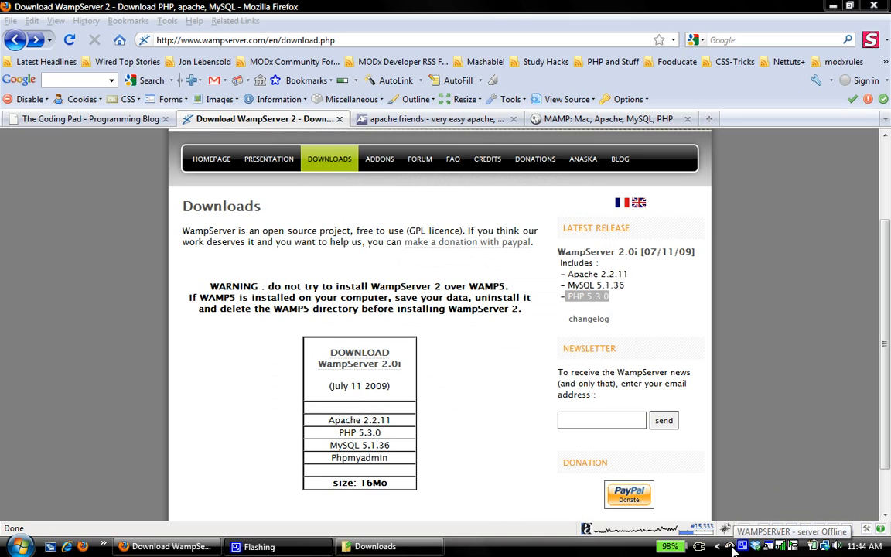
click(742, 546)
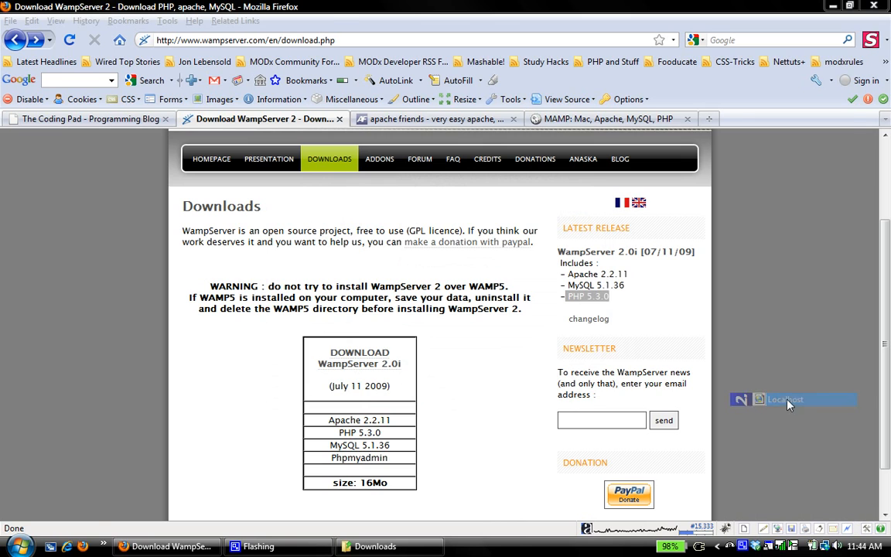
Open localhost and confirm it reports Apache 2.2.11, PHP 5.3.0 and MySQL 5.1.36.
click(785, 399)
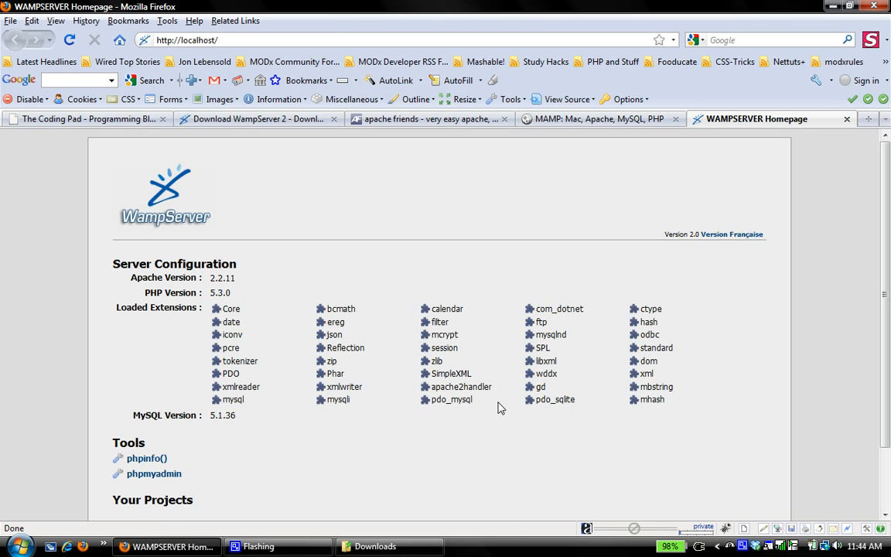
scroll(down, 3)
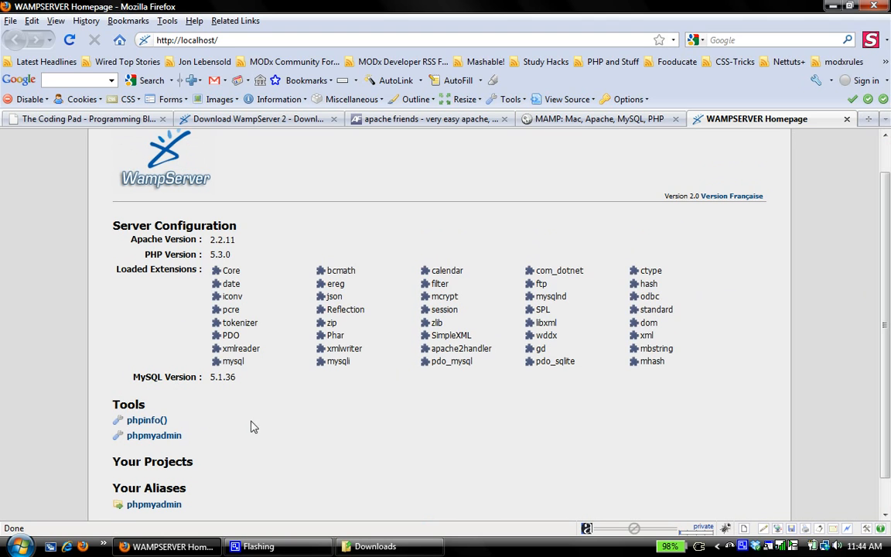
scroll(down, 3)
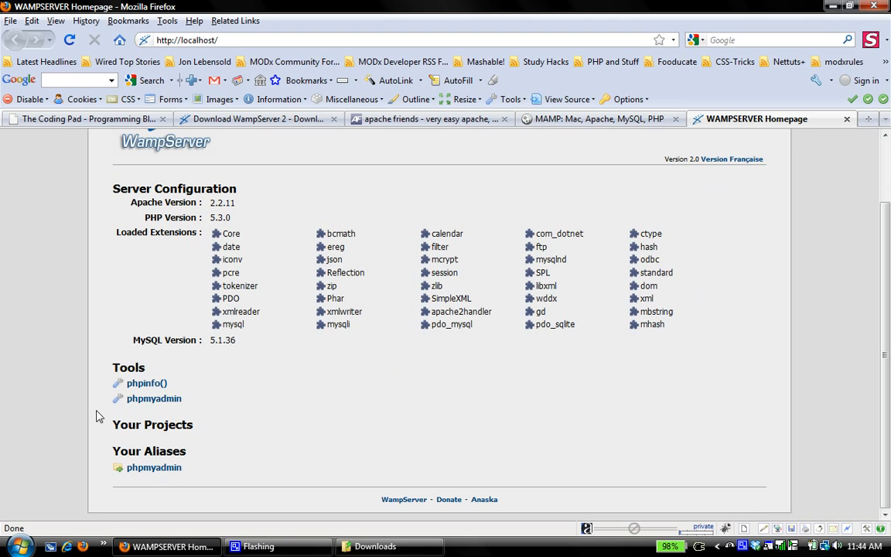
mouse_move(153, 398)
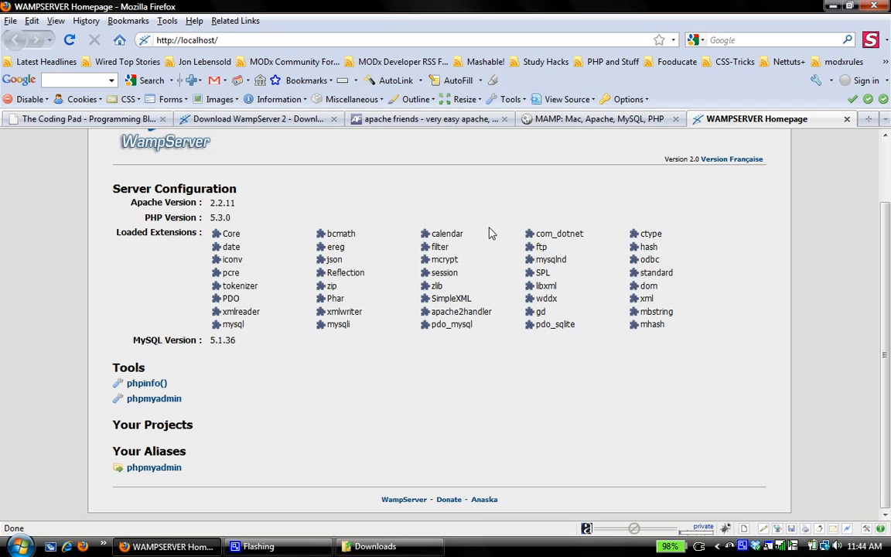
double_click(221, 217)
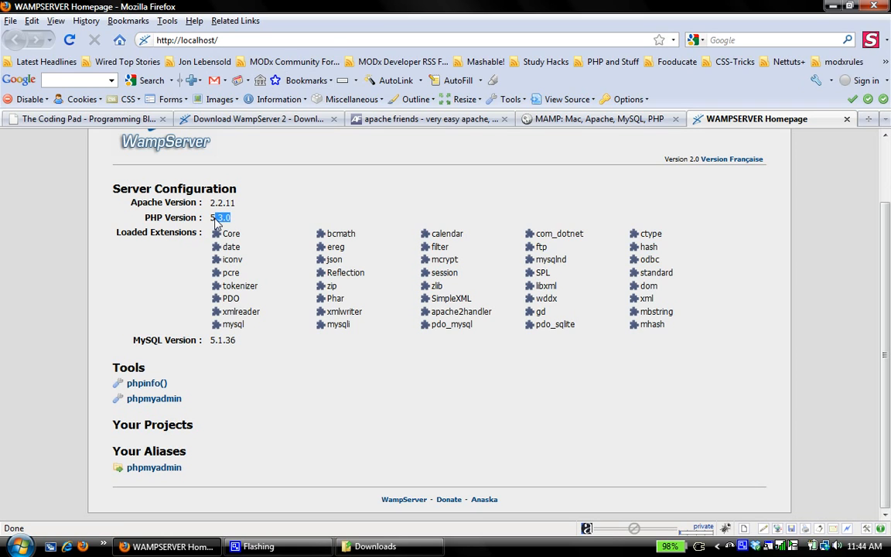
mouse_move(731, 552)
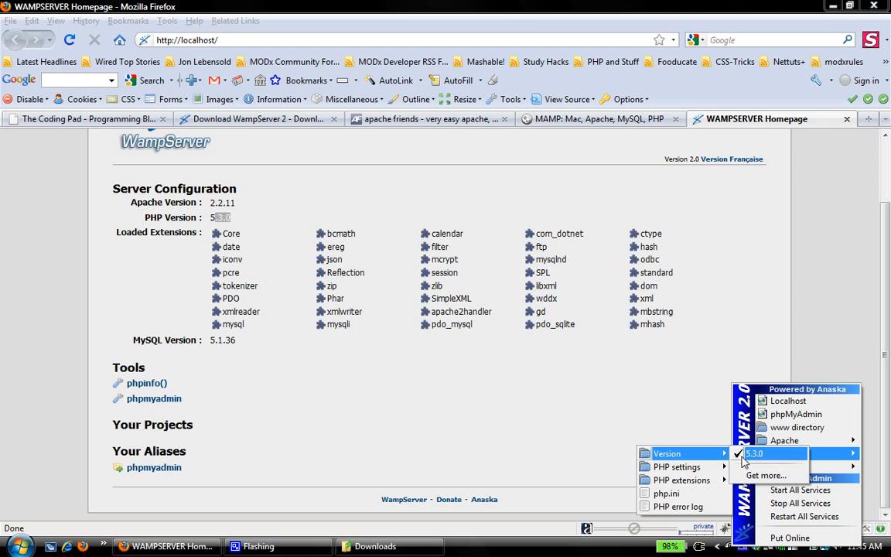
Go to Addons > PHP Addons and follow the PHP 5.2.11 download link.
click(754, 453)
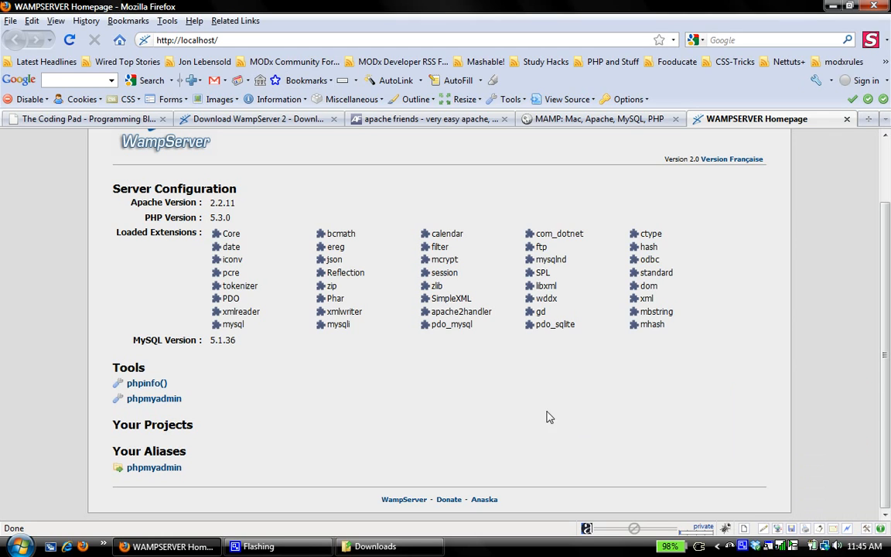
mouse_move(432, 158)
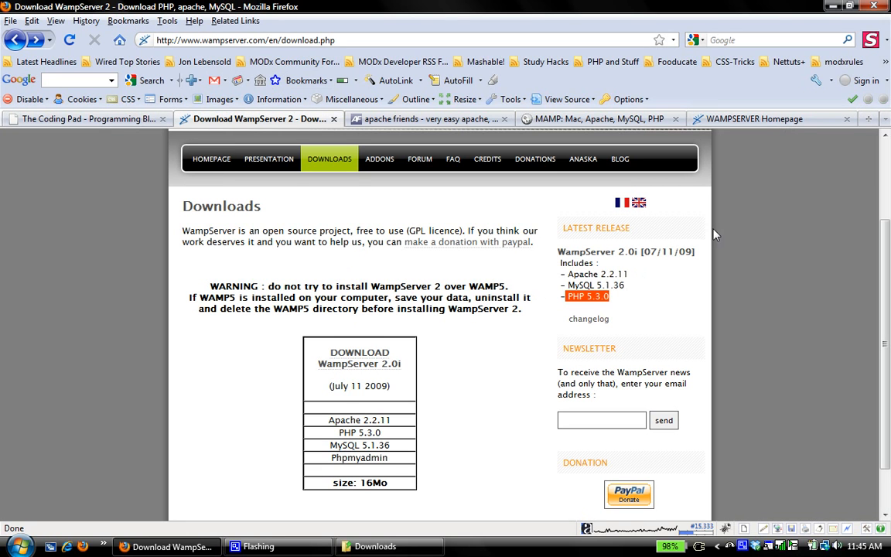
scroll(down, 3)
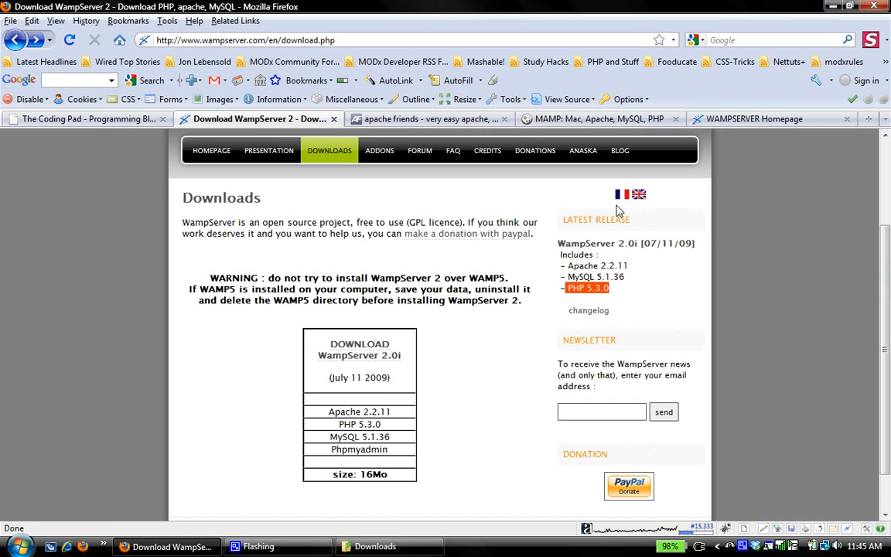
click(379, 150)
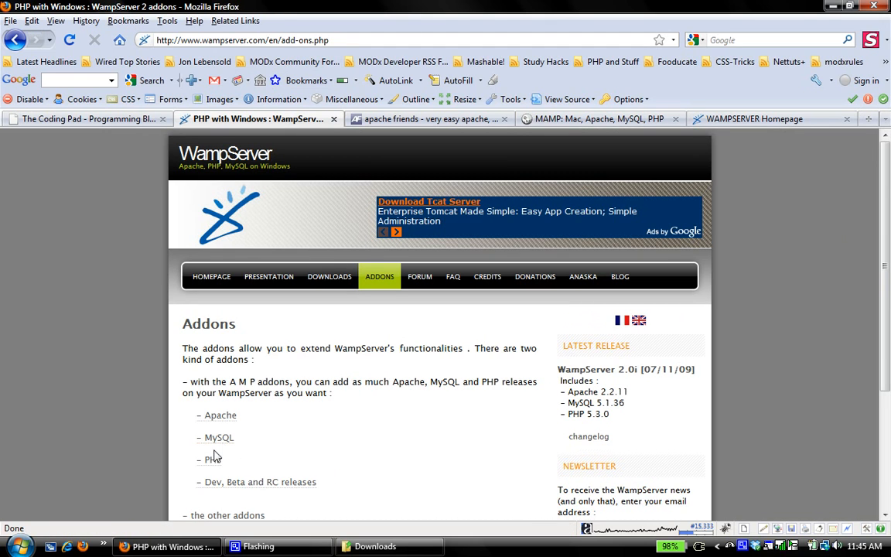
click(218, 458)
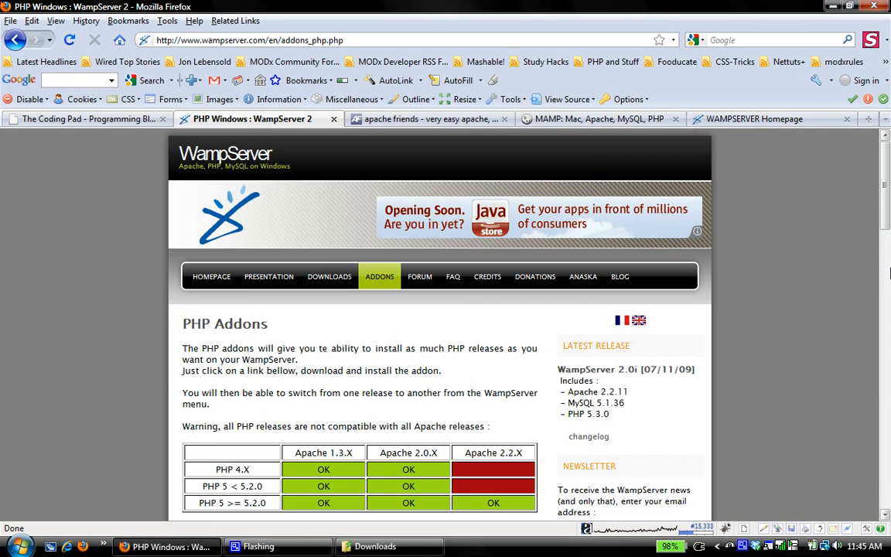
scroll(down, 3)
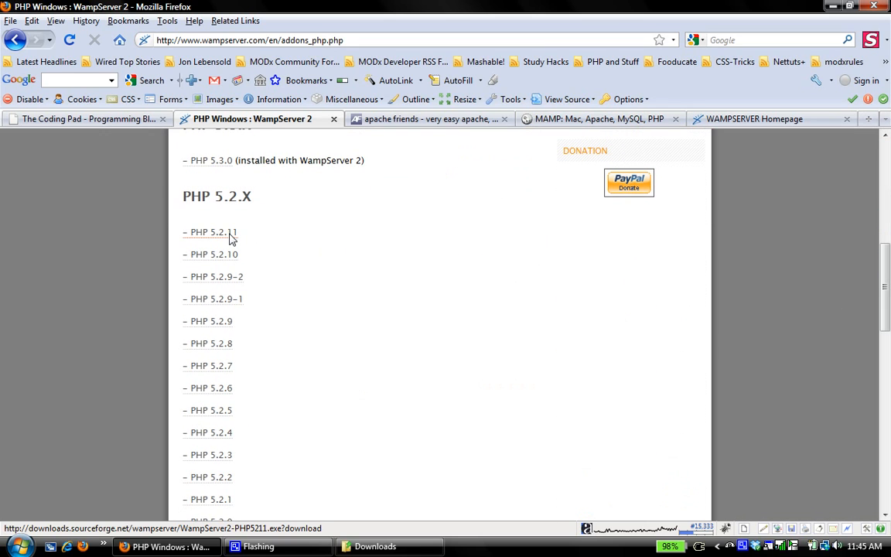
click(211, 232)
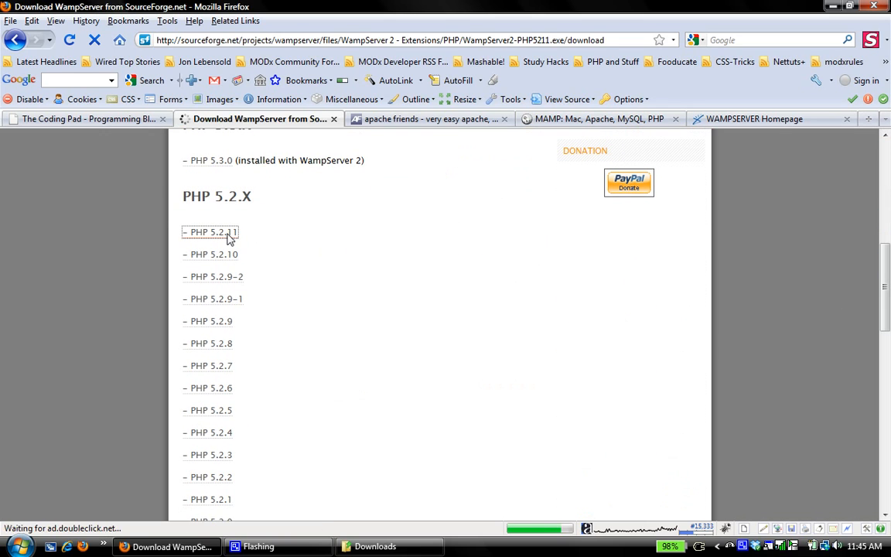
Launch the downloaded WampServer2-PHP5211 installer, allowing the unverified program to run.
click(210, 232)
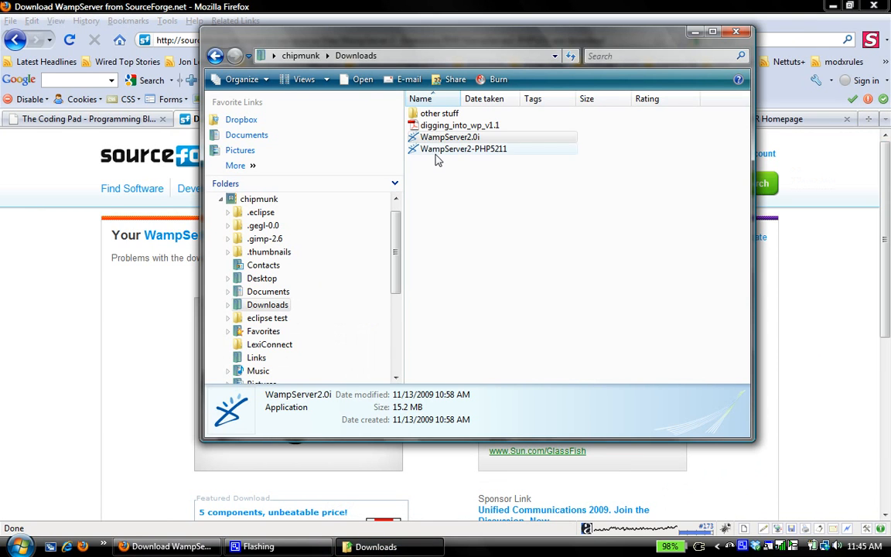
double_click(463, 148)
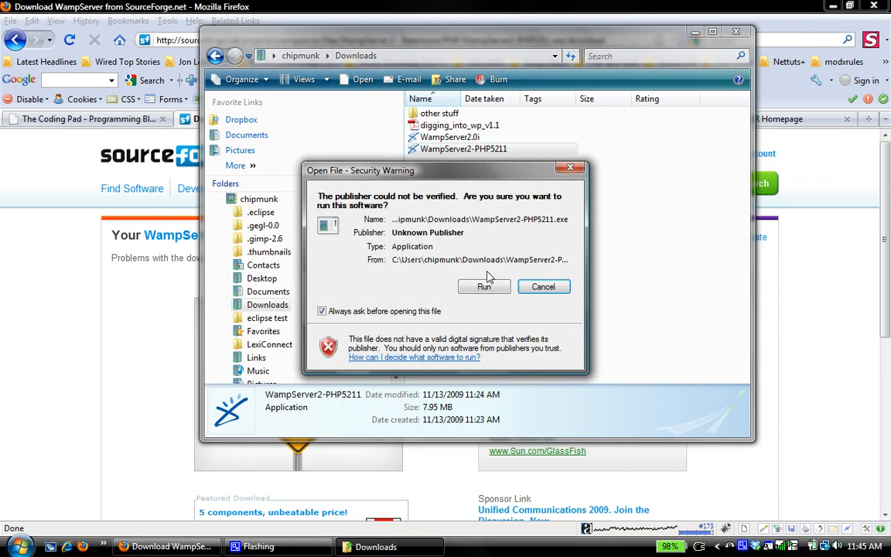
click(543, 286)
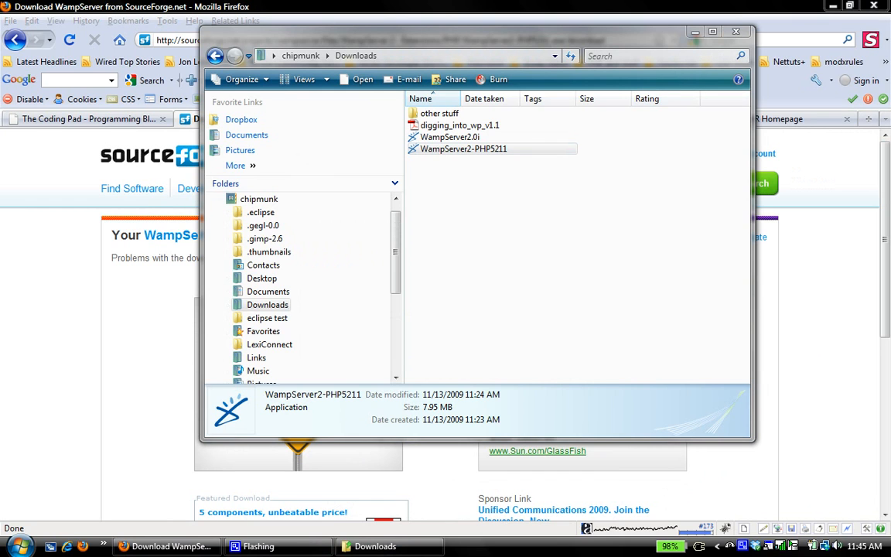
double_click(463, 148)
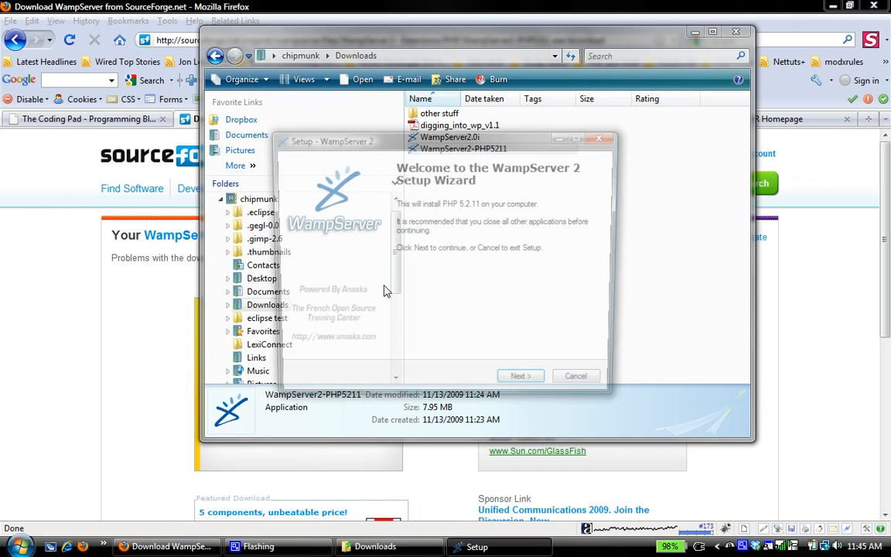
Install the PHP 5.2.11 add-on with default mail settings and close the wizard.
click(518, 376)
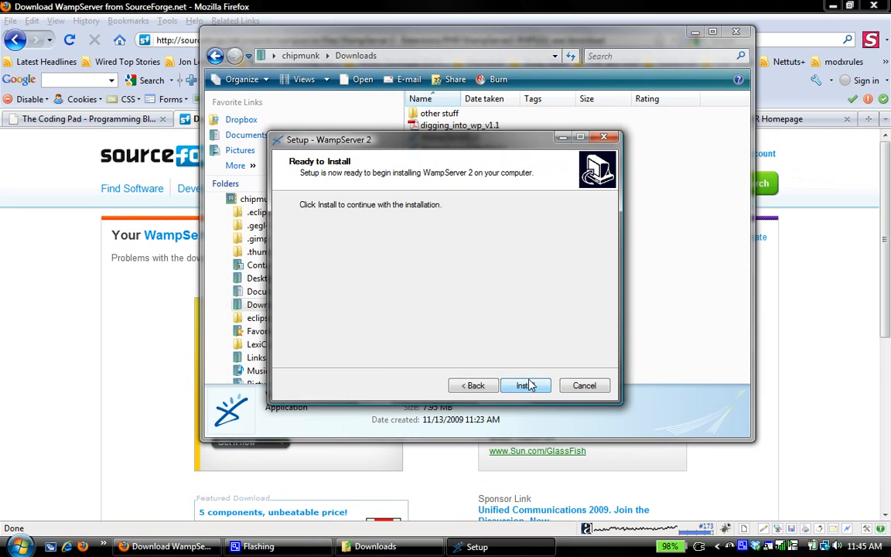
click(526, 385)
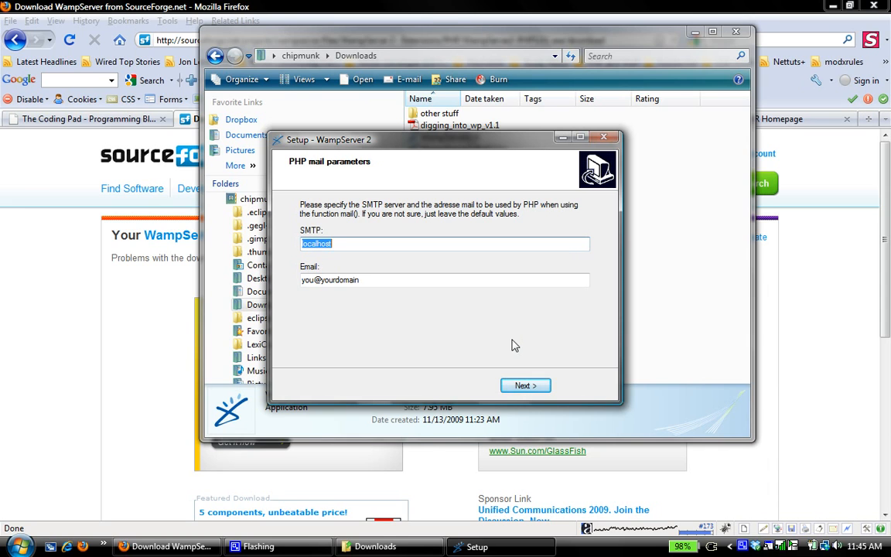
click(525, 385)
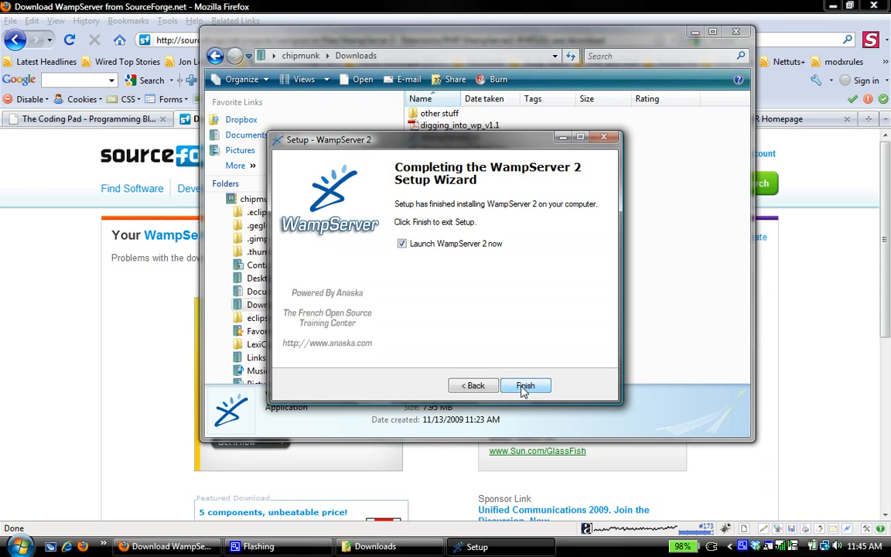
click(525, 386)
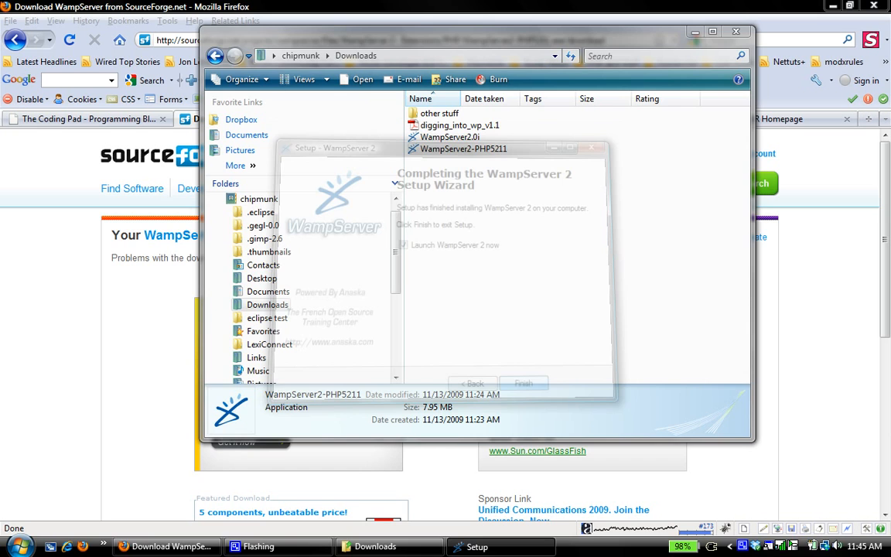
click(523, 383)
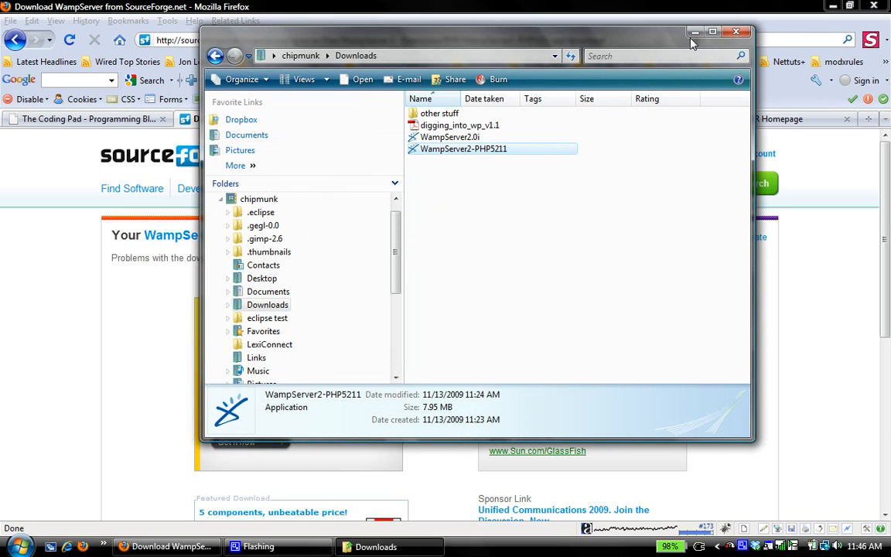
Minimize the Downloads folder and open WampServer's PHP menu from the tray.
click(736, 31)
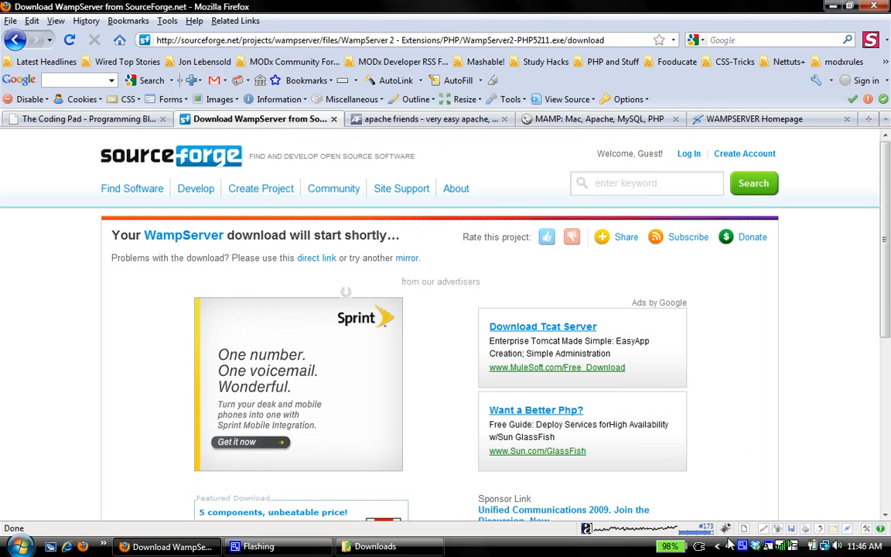
click(740, 547)
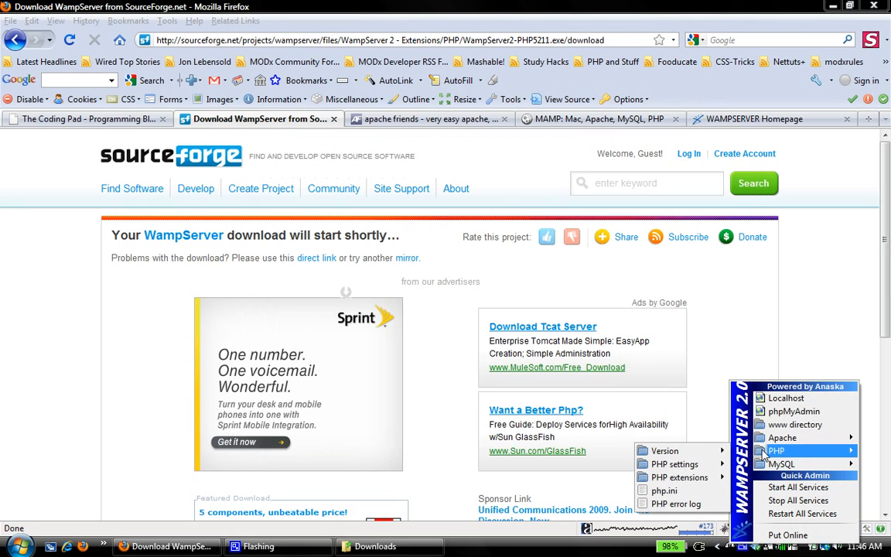
click(665, 450)
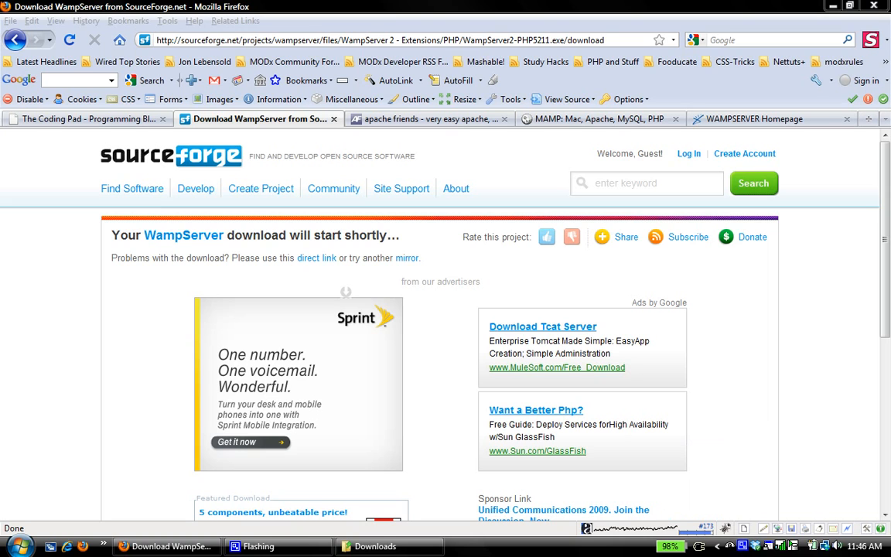
mouse_move(246, 161)
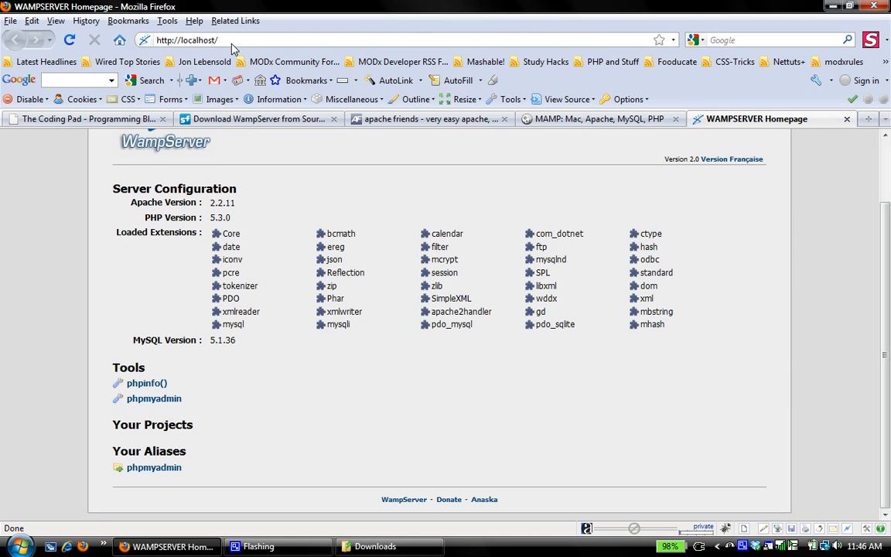
Switch Firefox to The Coding Pad tab showing the virtual hosts post.
click(69, 40)
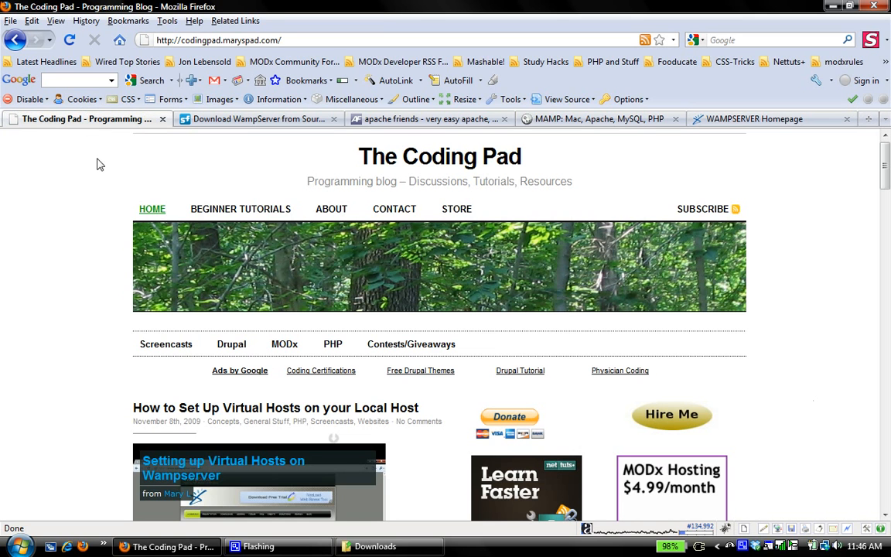
mouse_move(61, 200)
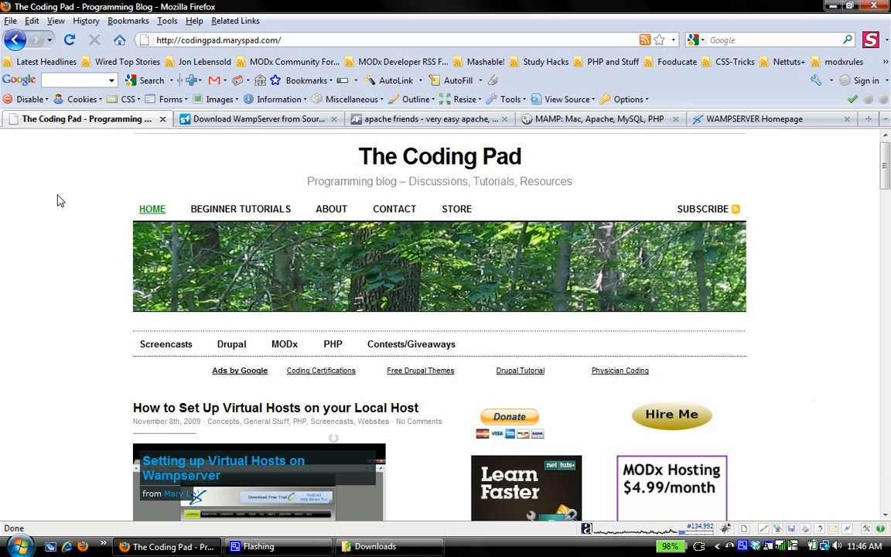
mouse_move(576, 118)
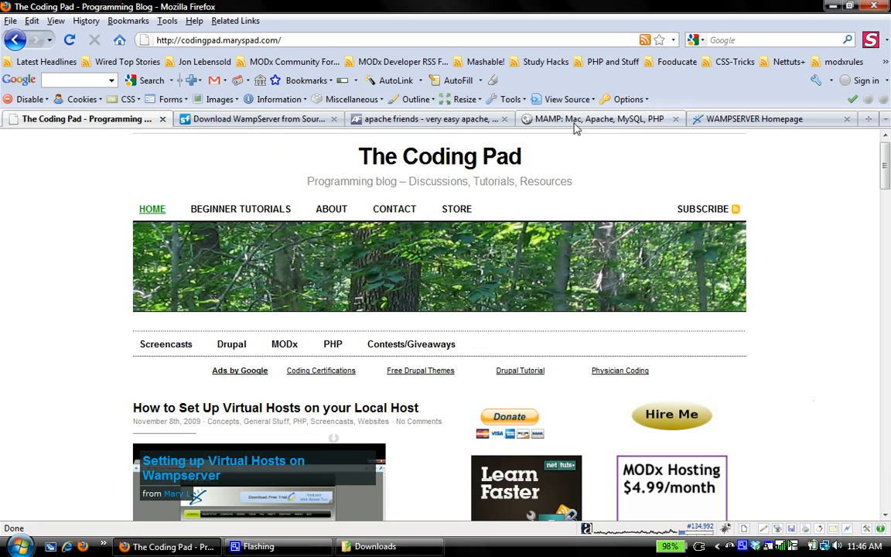
click(429, 118)
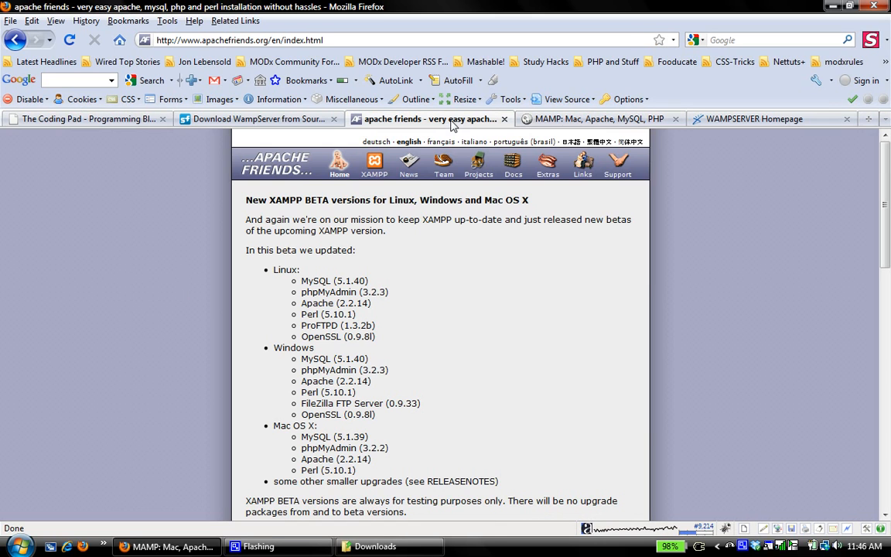
mouse_move(327, 196)
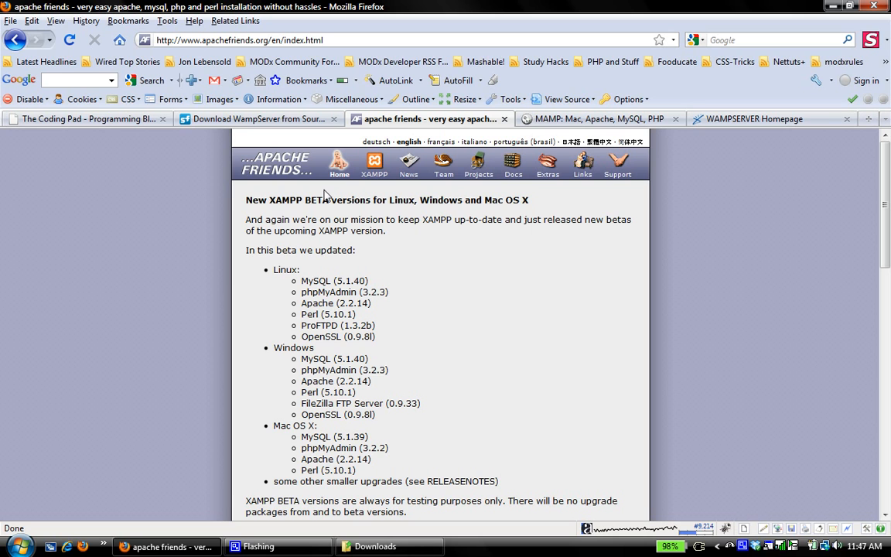
mouse_move(318, 190)
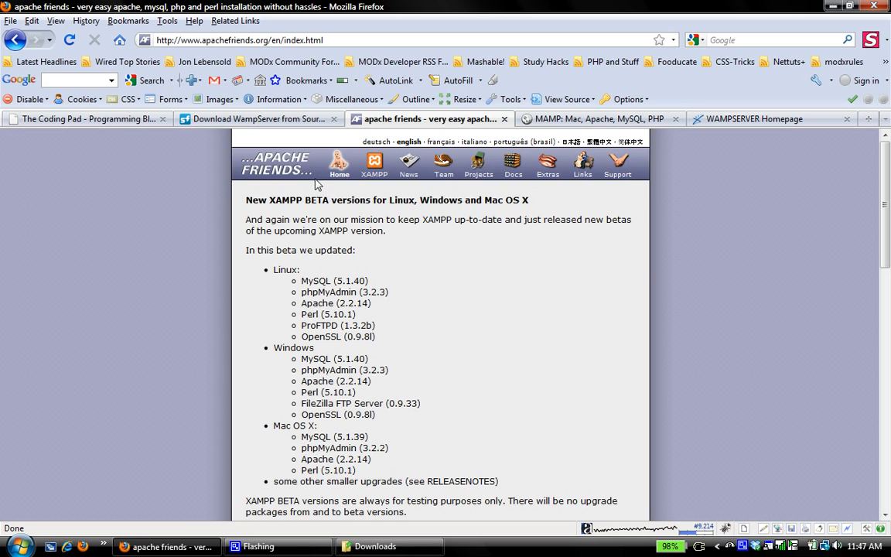
click(86, 118)
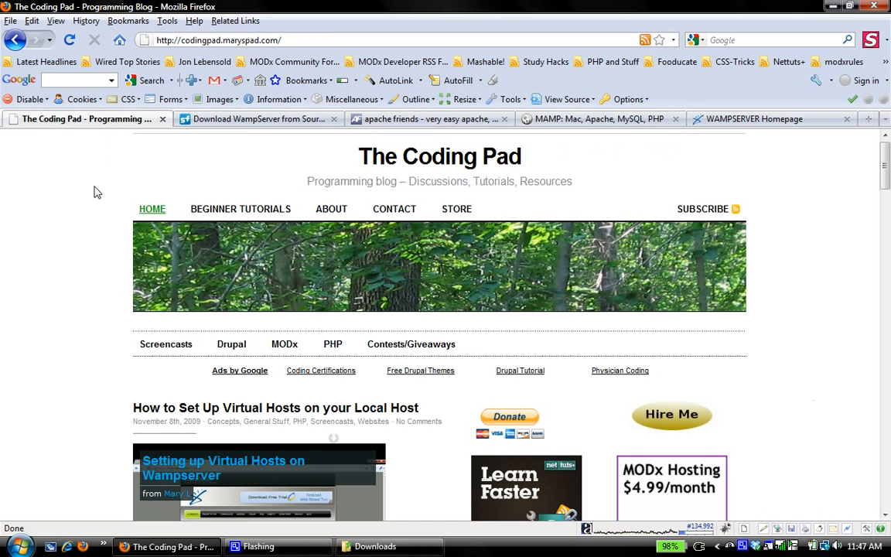